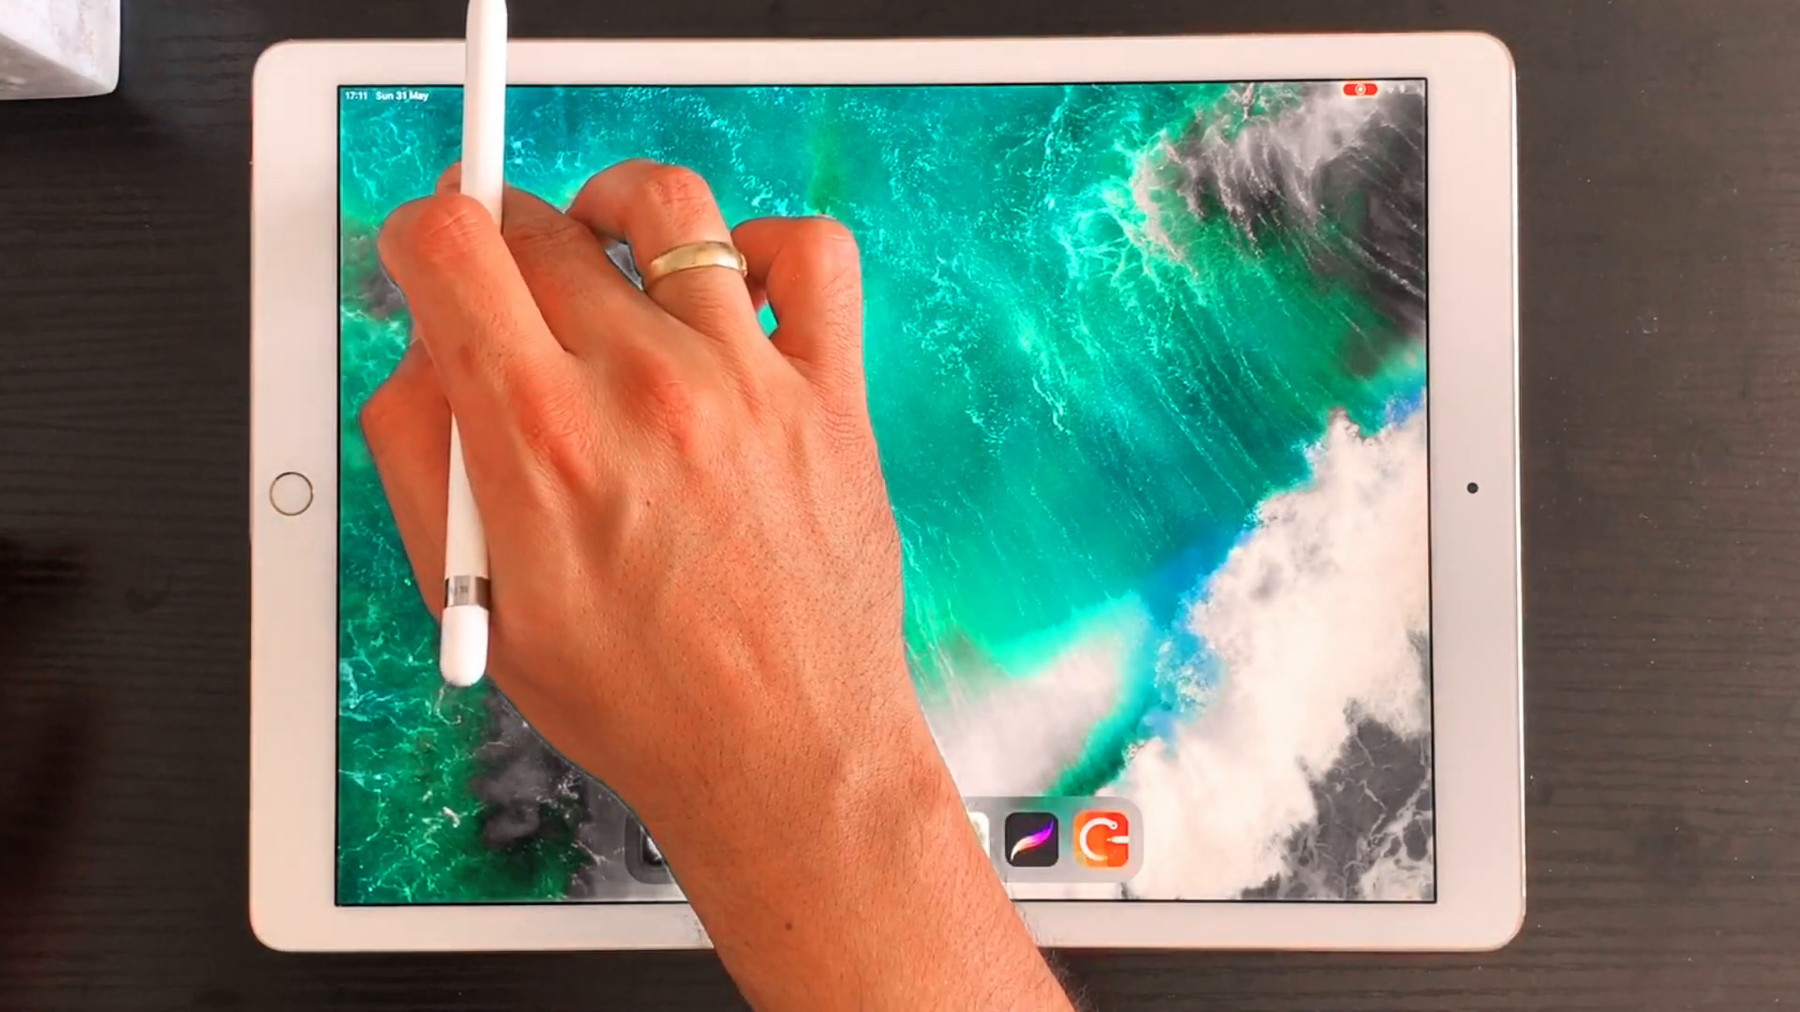
Step: Launch Concepts from the Dock into the drawing with the three coloured houses
left_click(1136, 821)
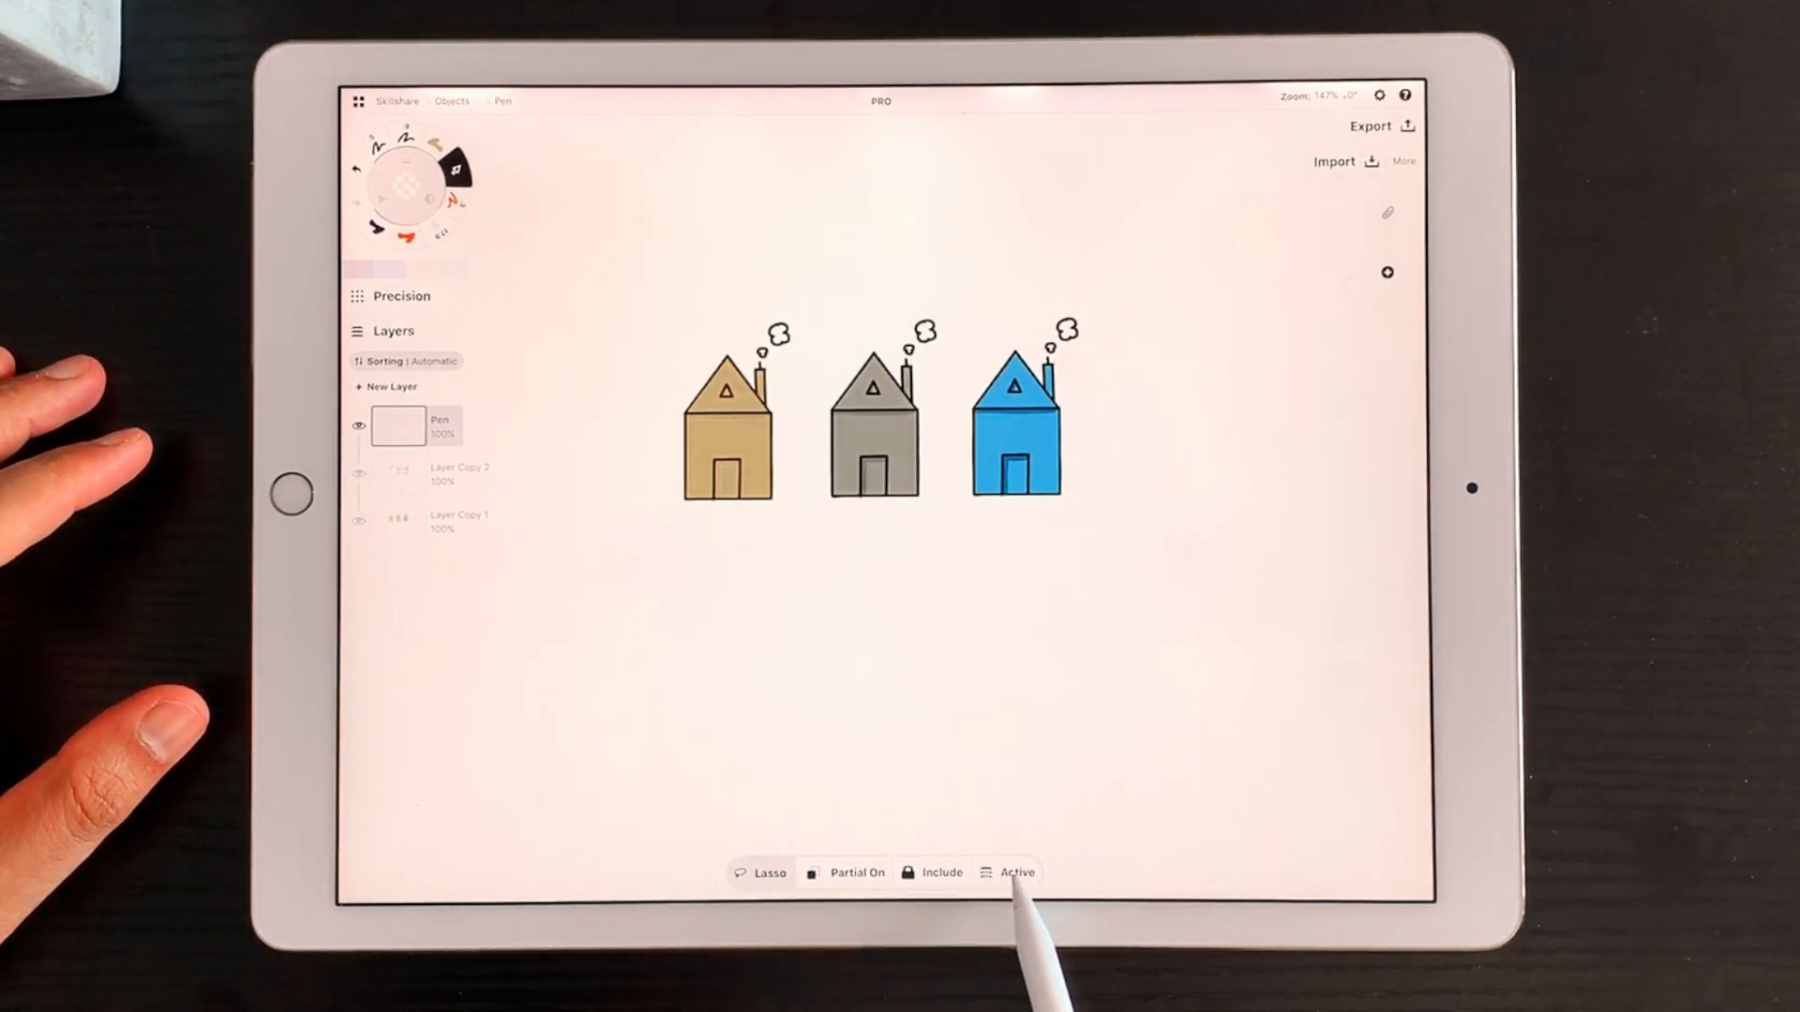
Step: Set the lasso selection to reach content on all layers
left_click(1014, 872)
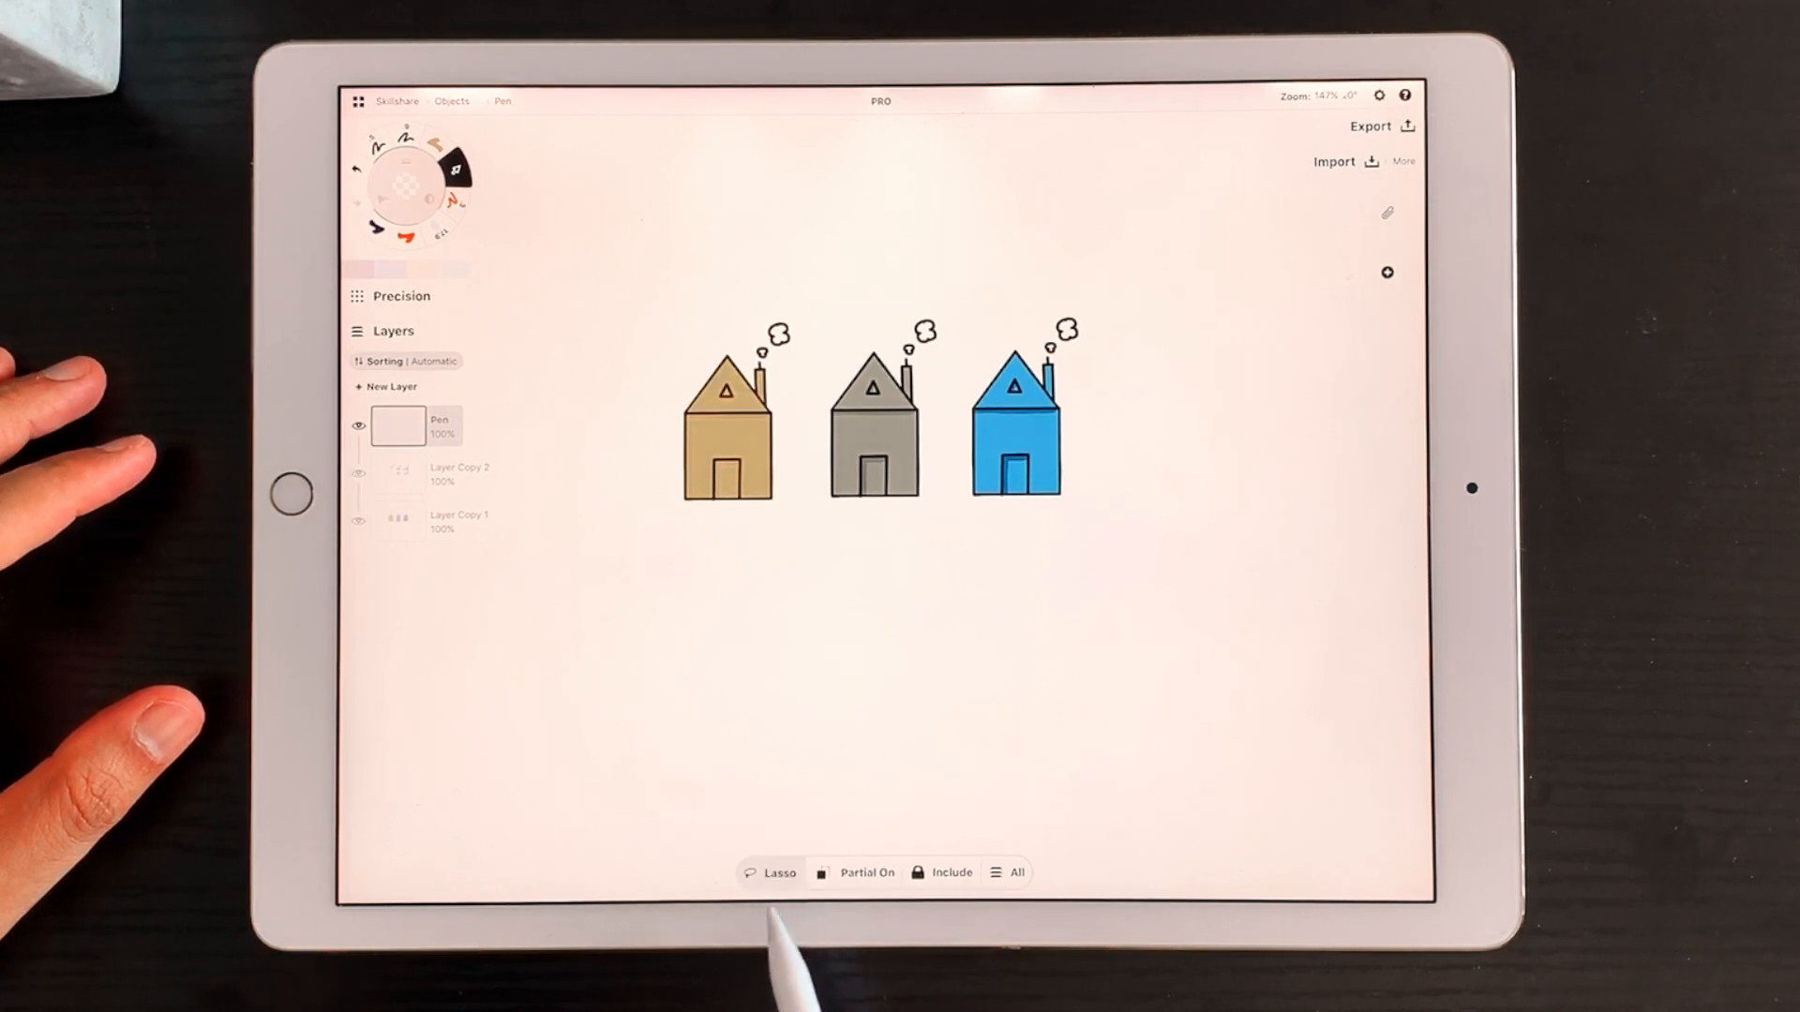
mouse_move(1308, 827)
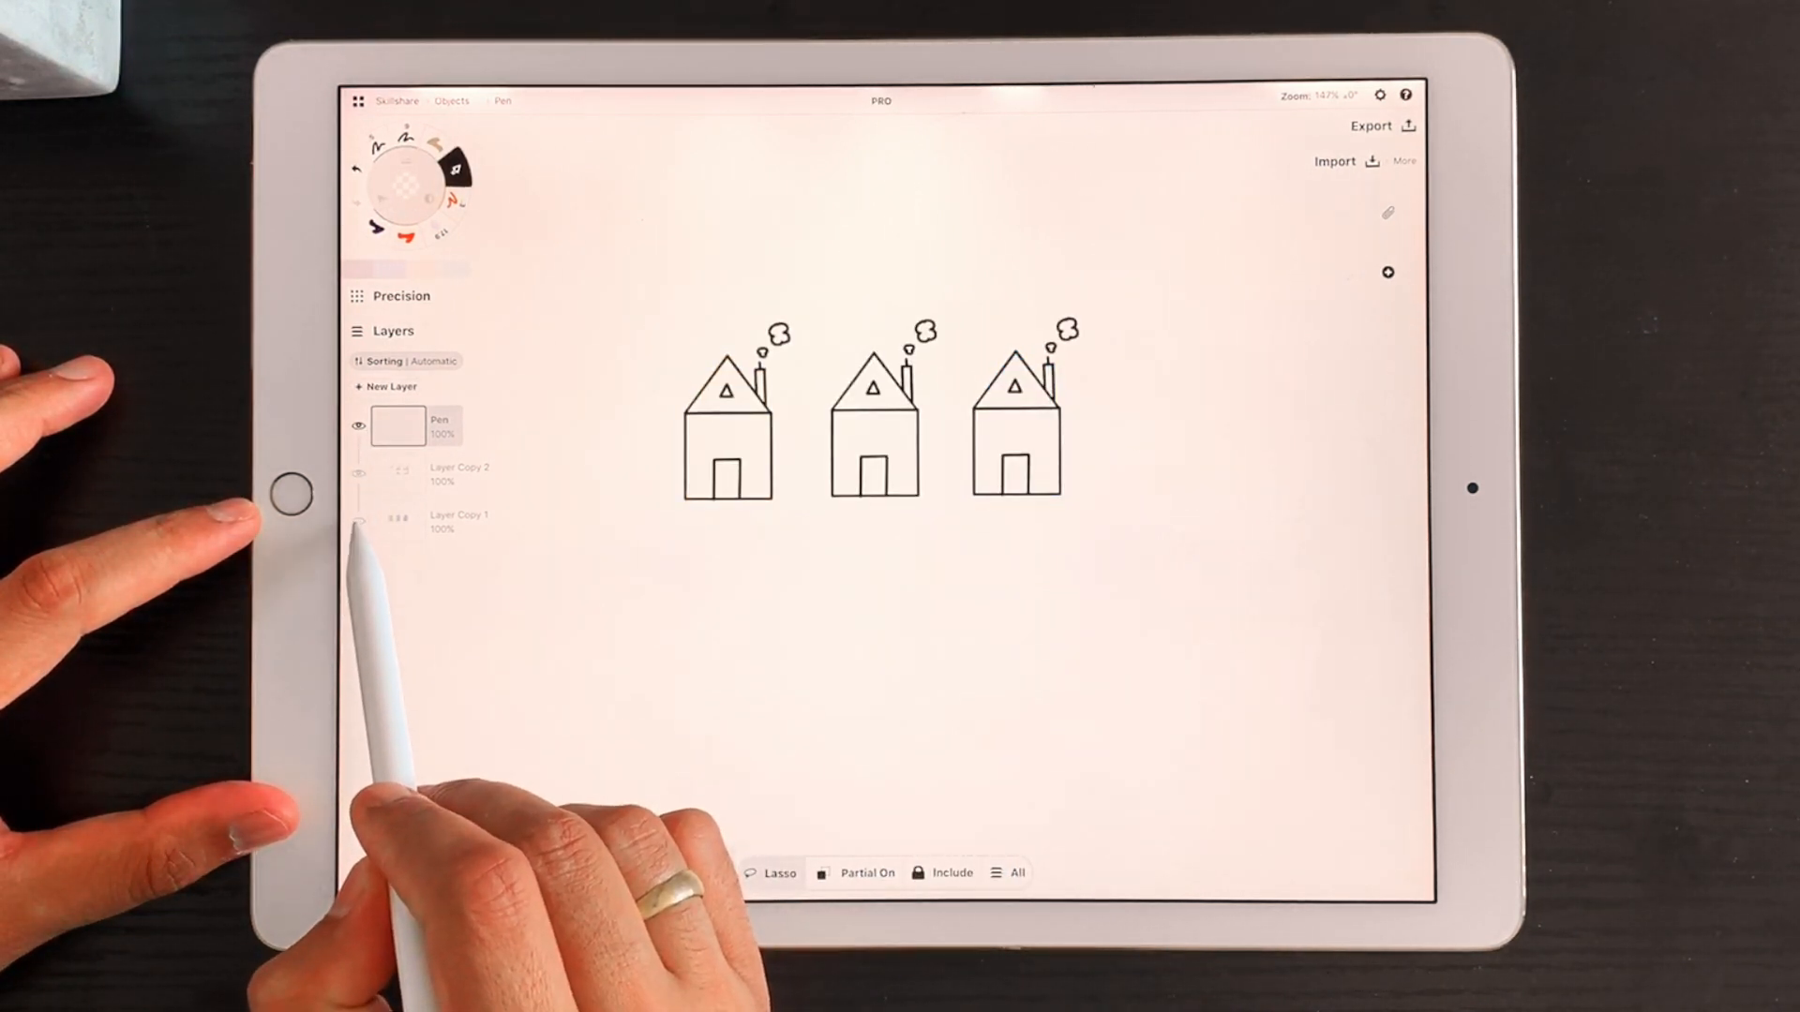
Step: Show the house colour fills again and bring up the My Objects library
left_click(459, 516)
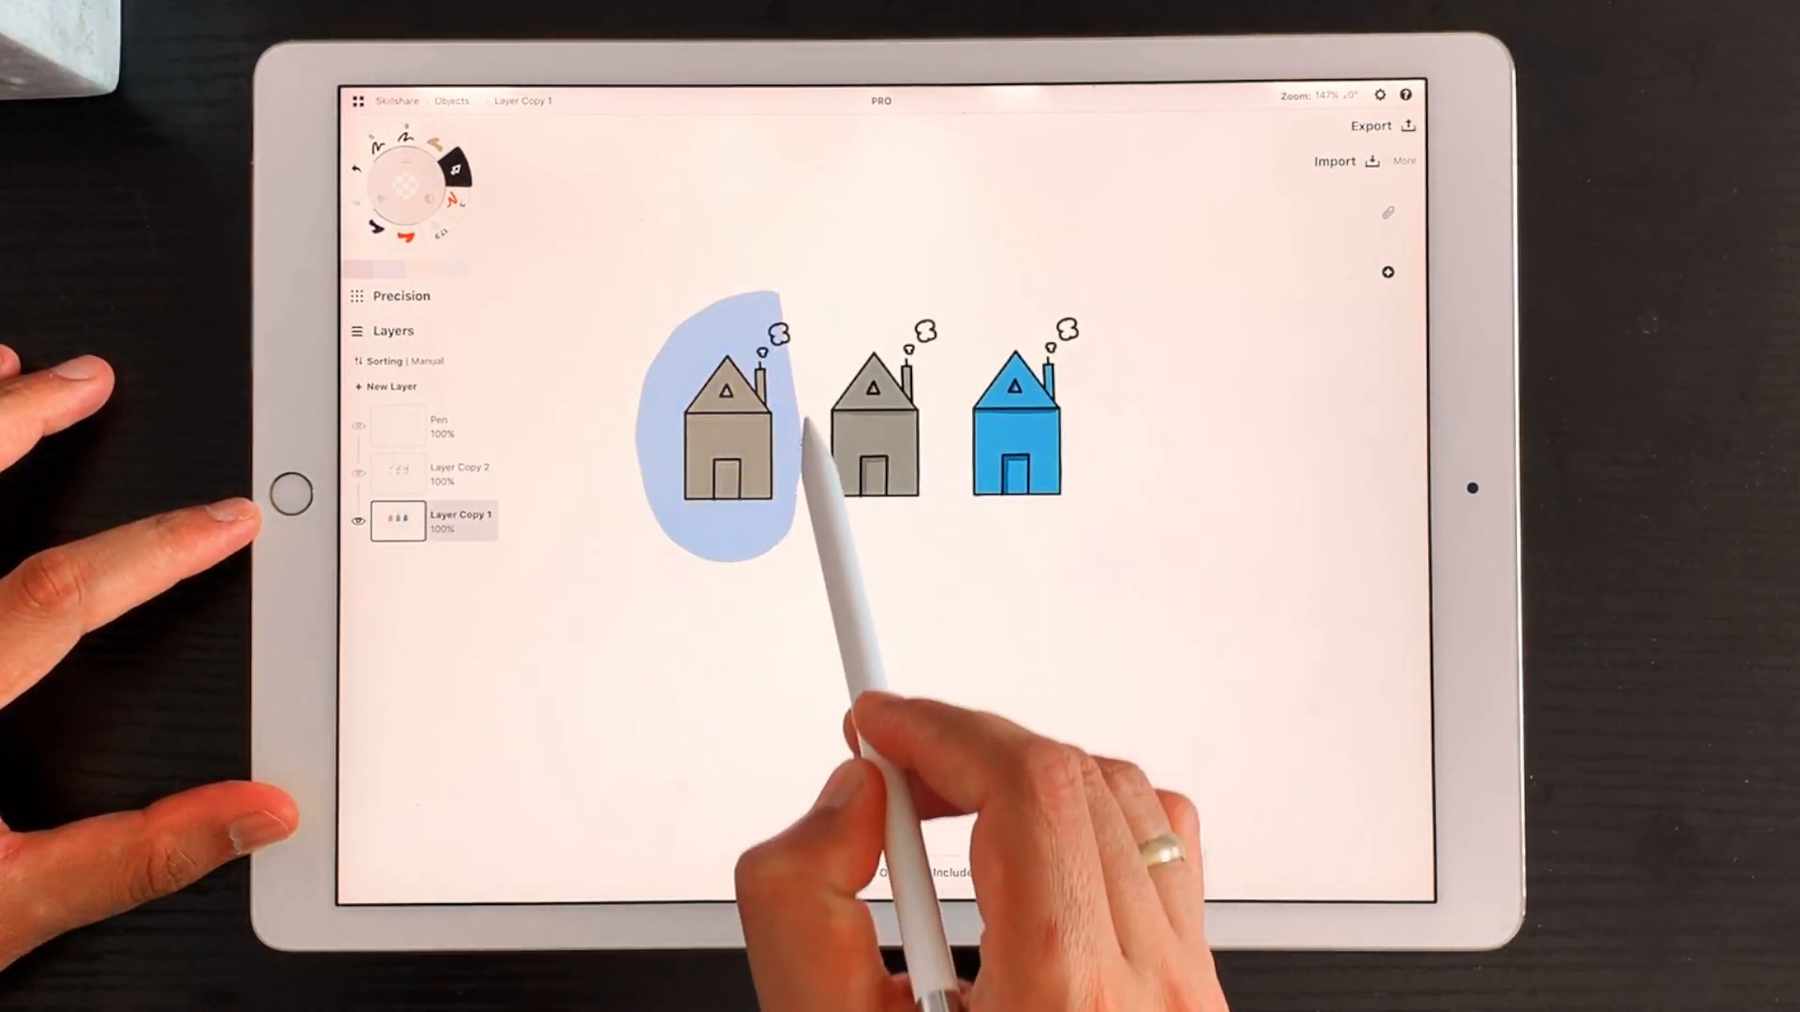
left_click(726, 426)
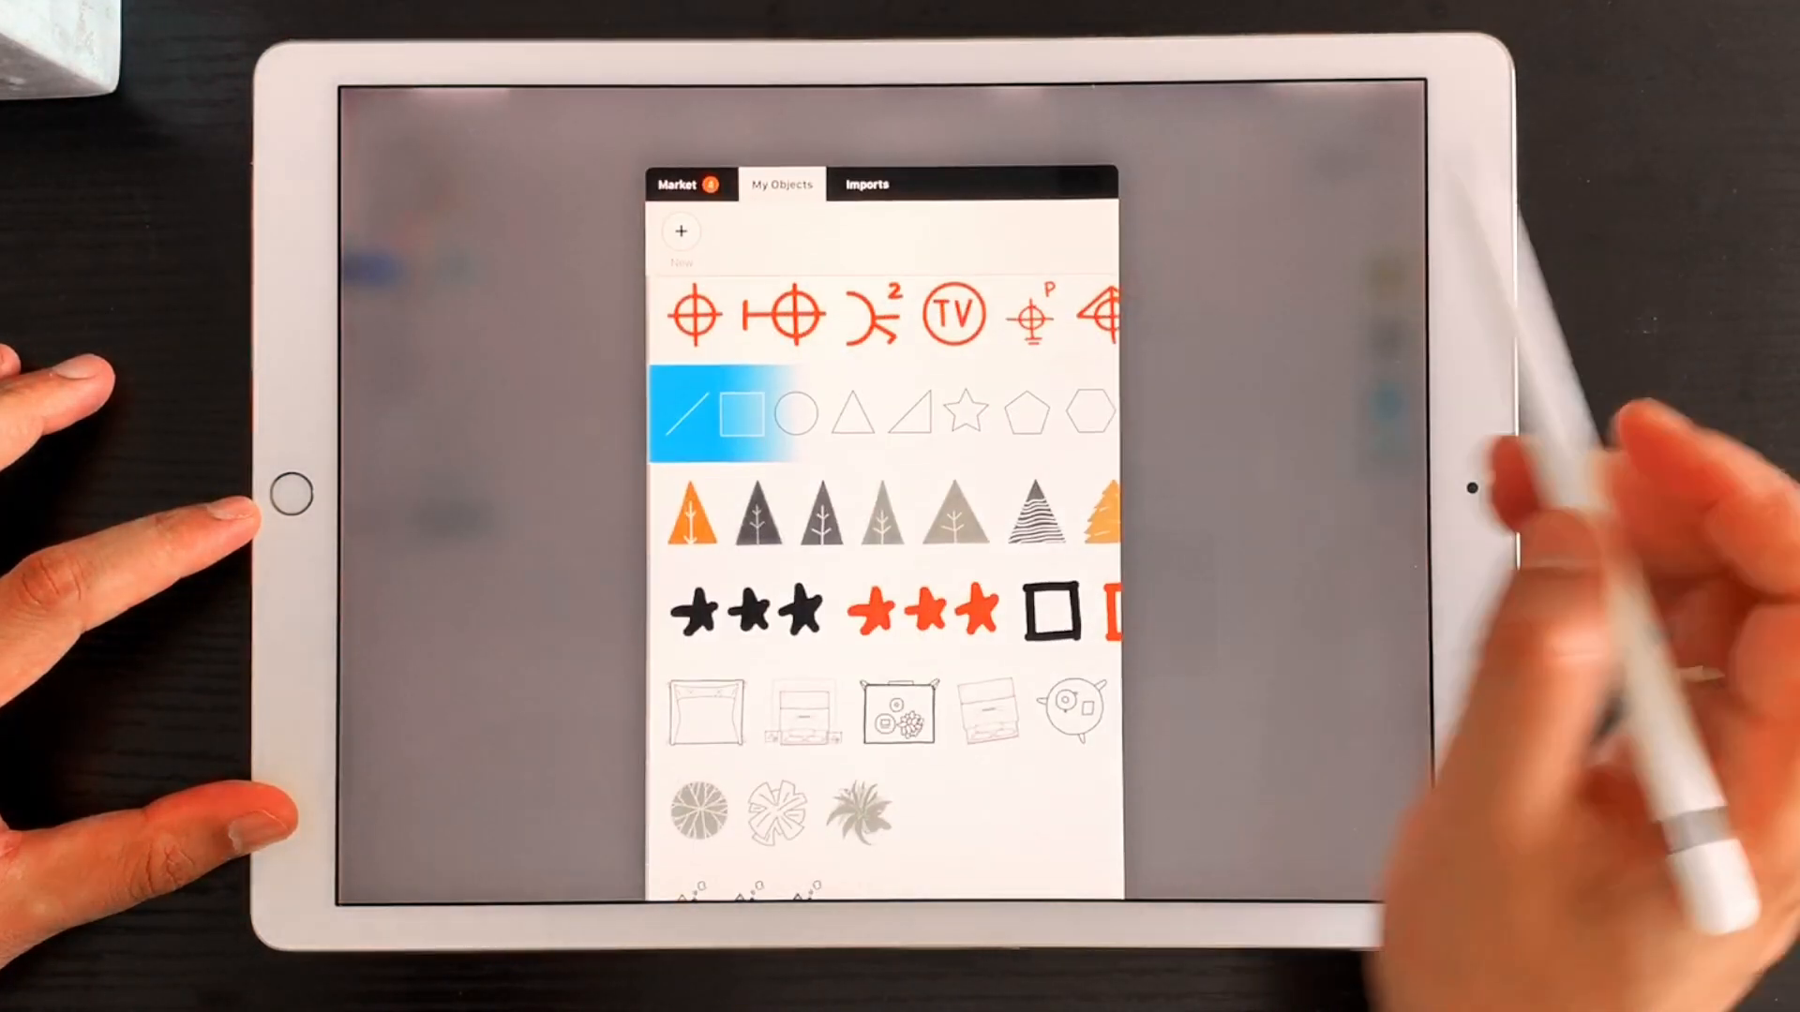
Step: Scroll My Objects to the saved houses and drop the brown house below the row
scroll("down", 3)
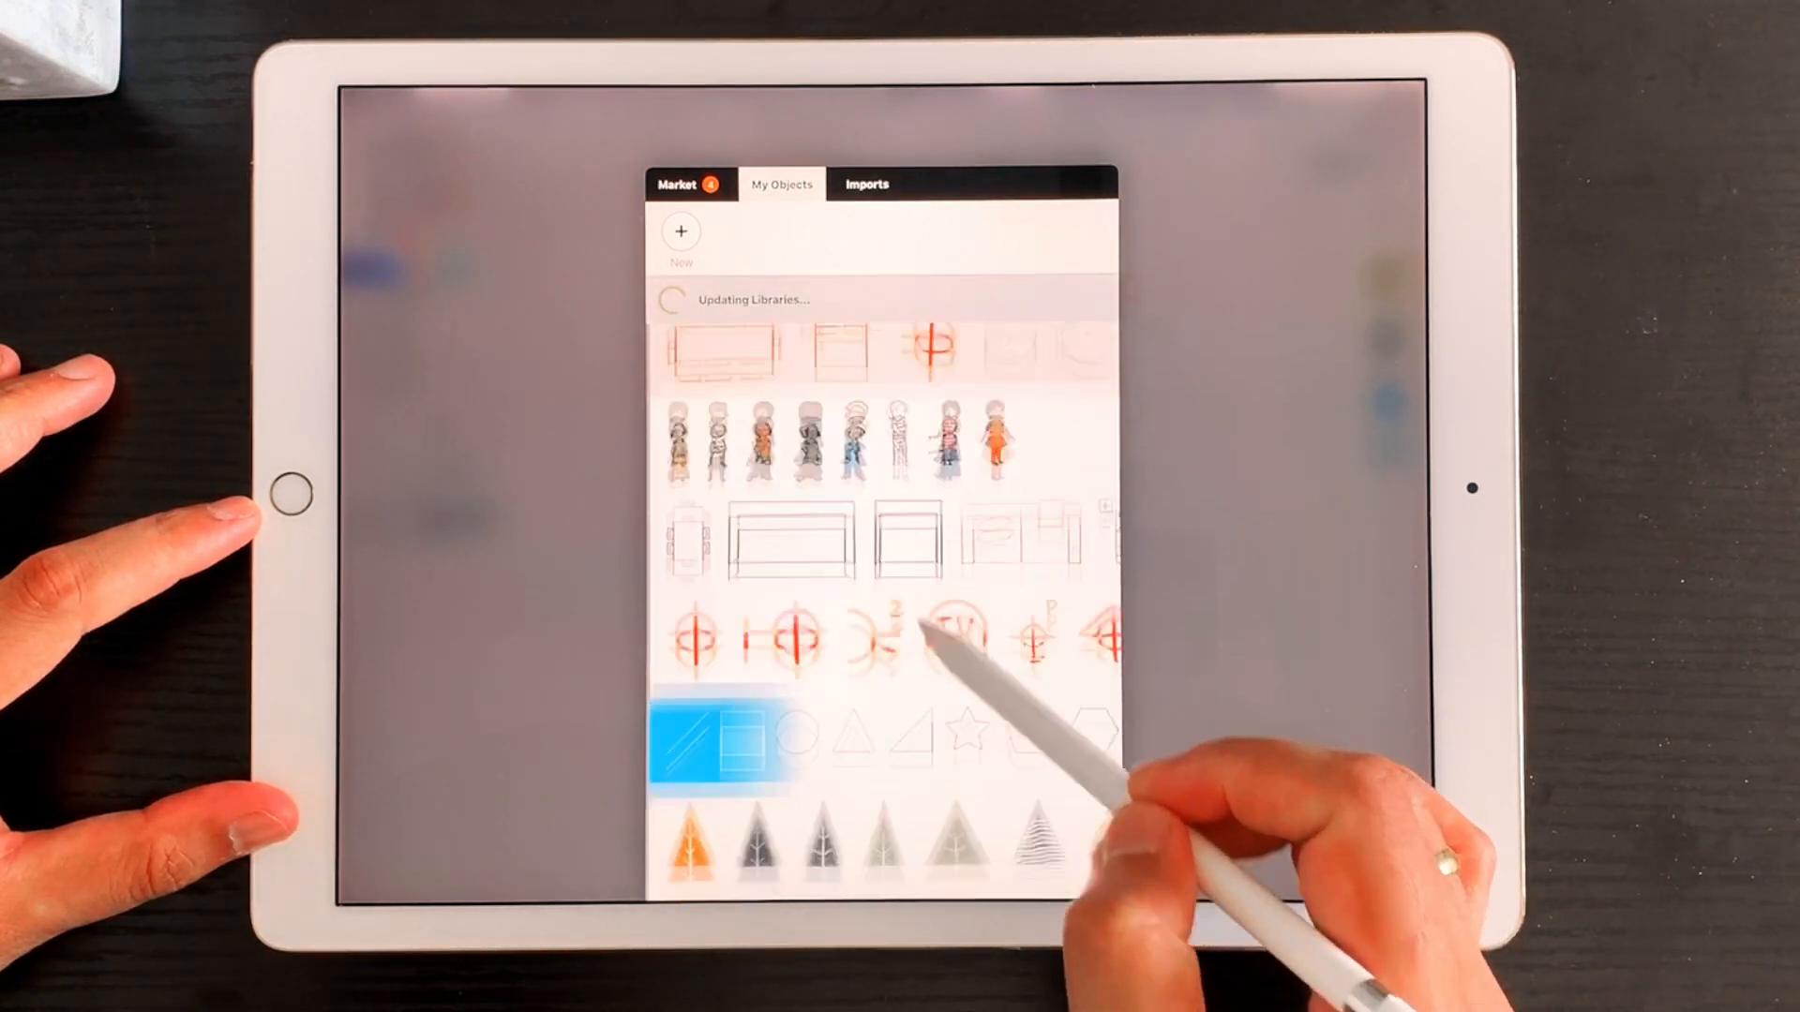
scroll("down", 3)
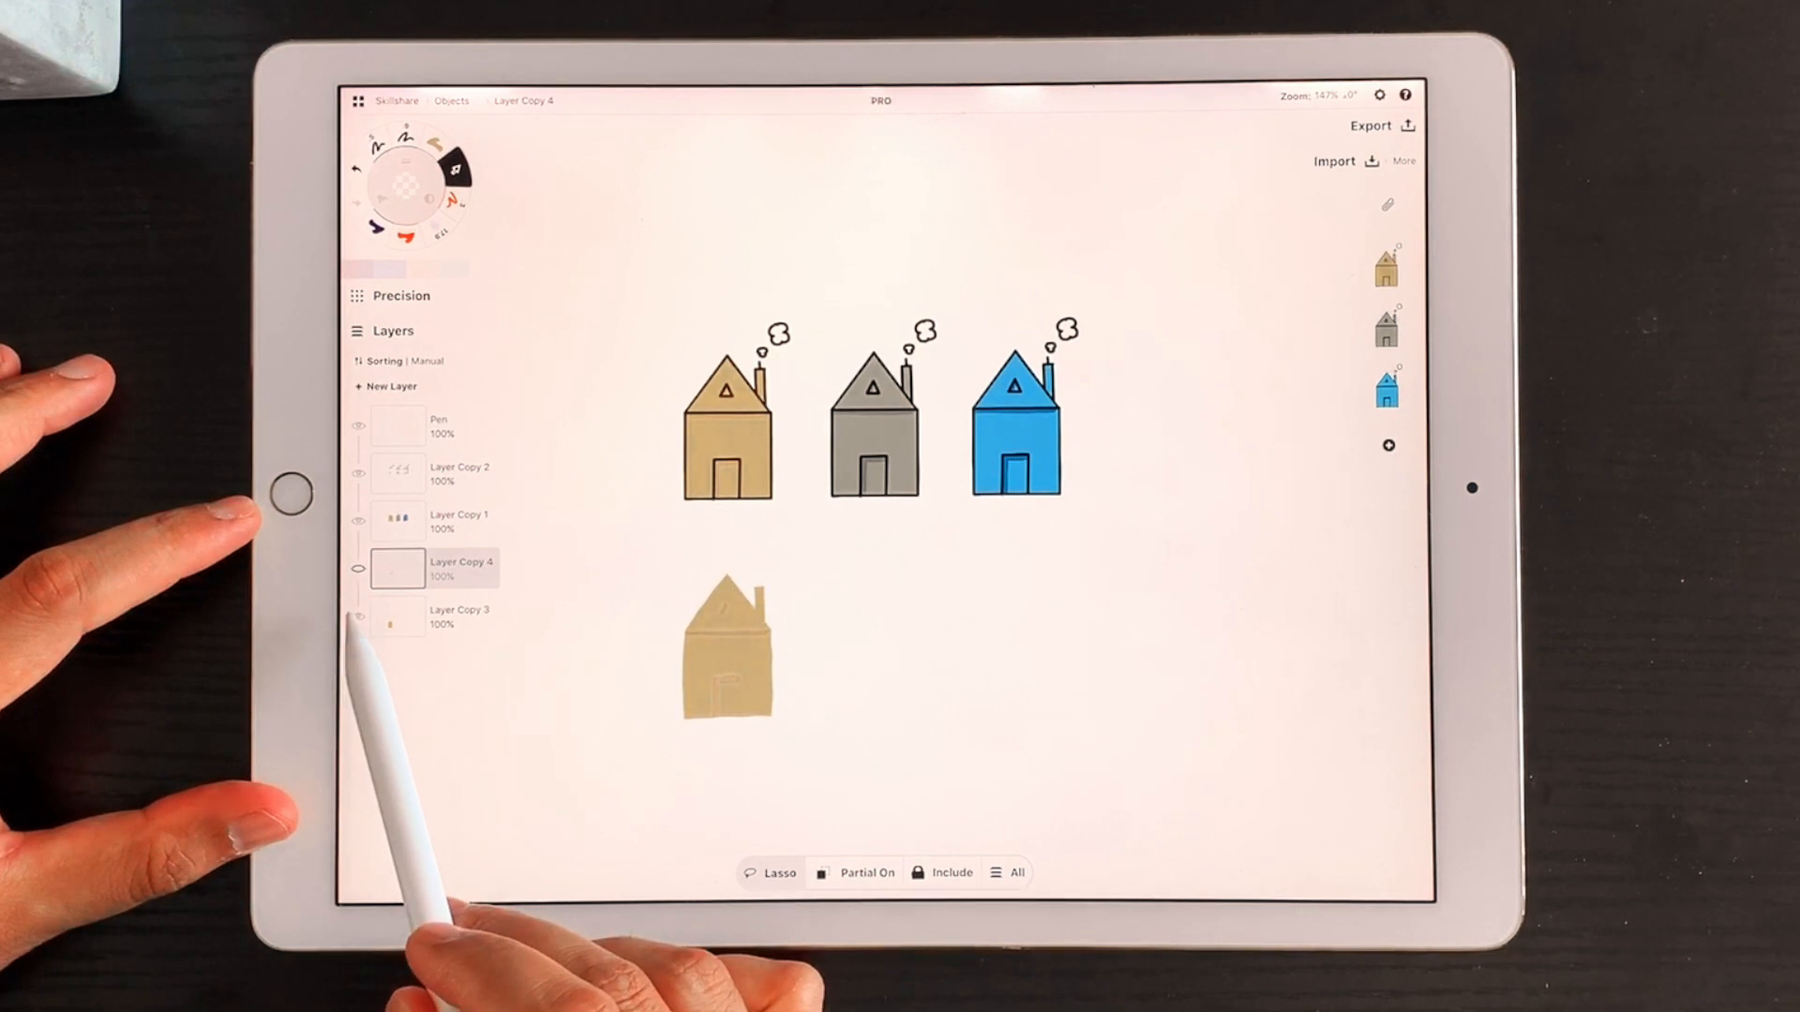
Step: Place the grey house fill and both house outlines to complete the second row
left_click(358, 568)
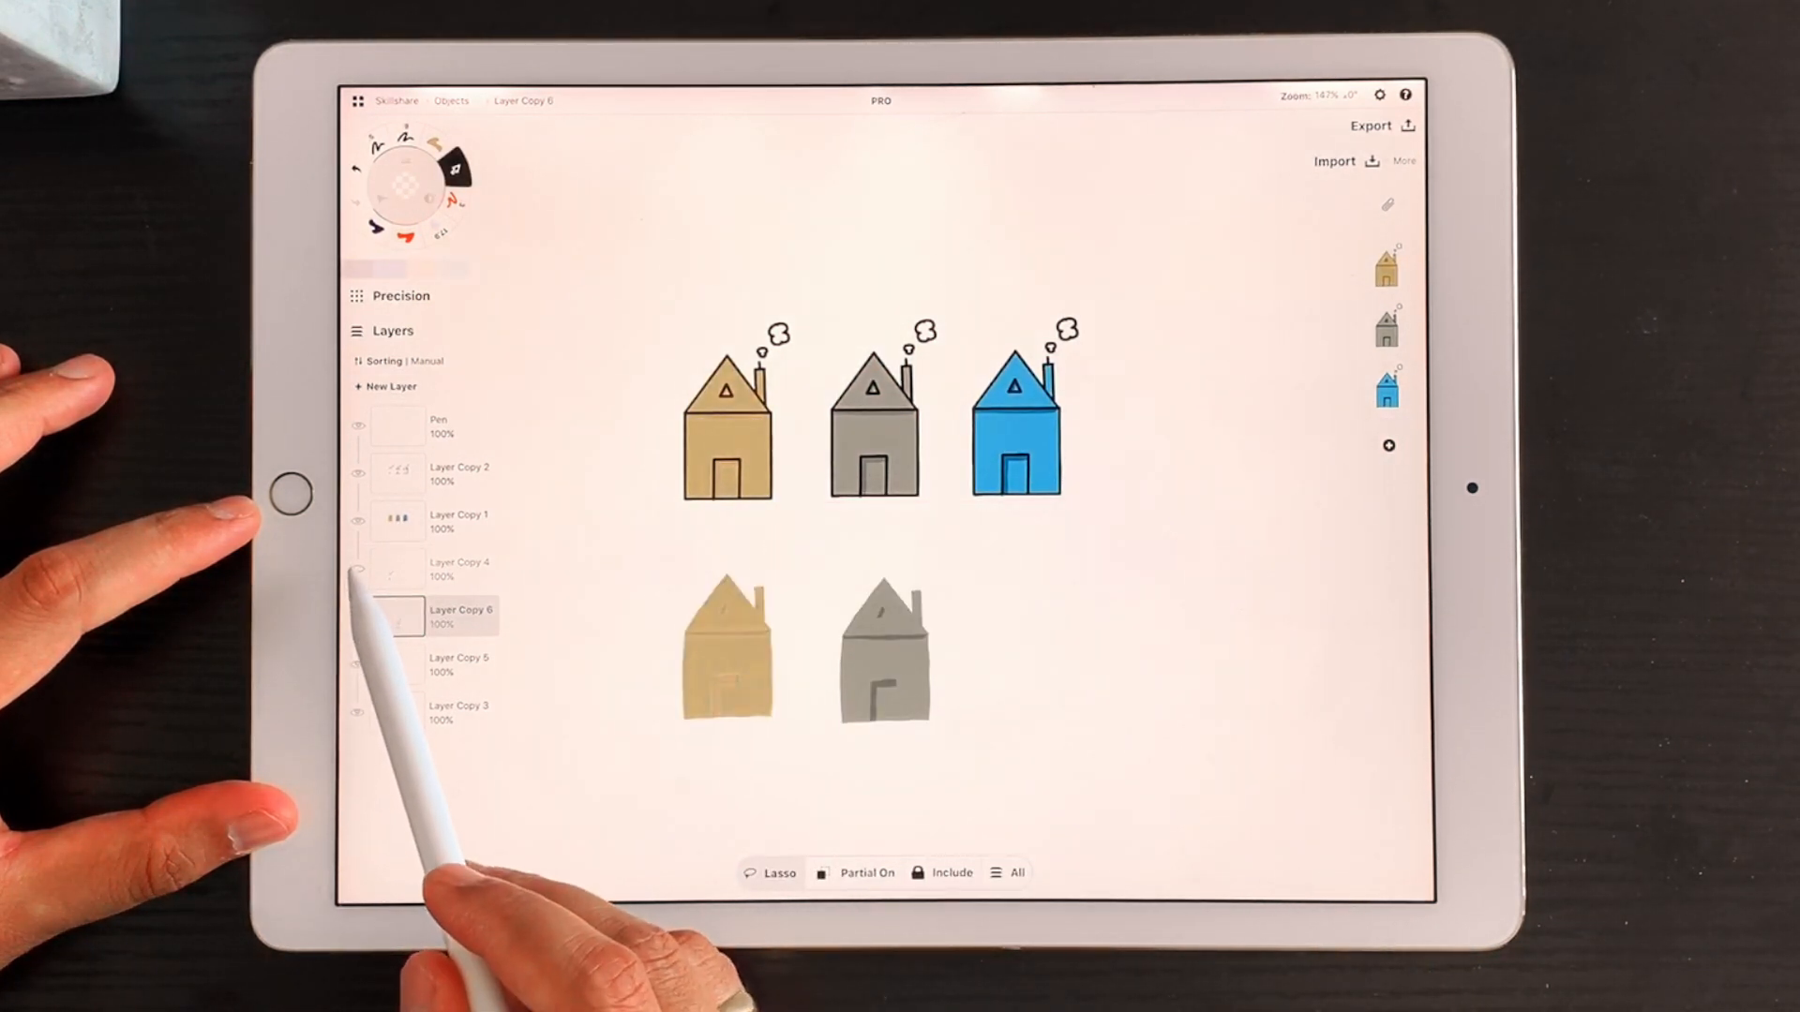
left_click(358, 615)
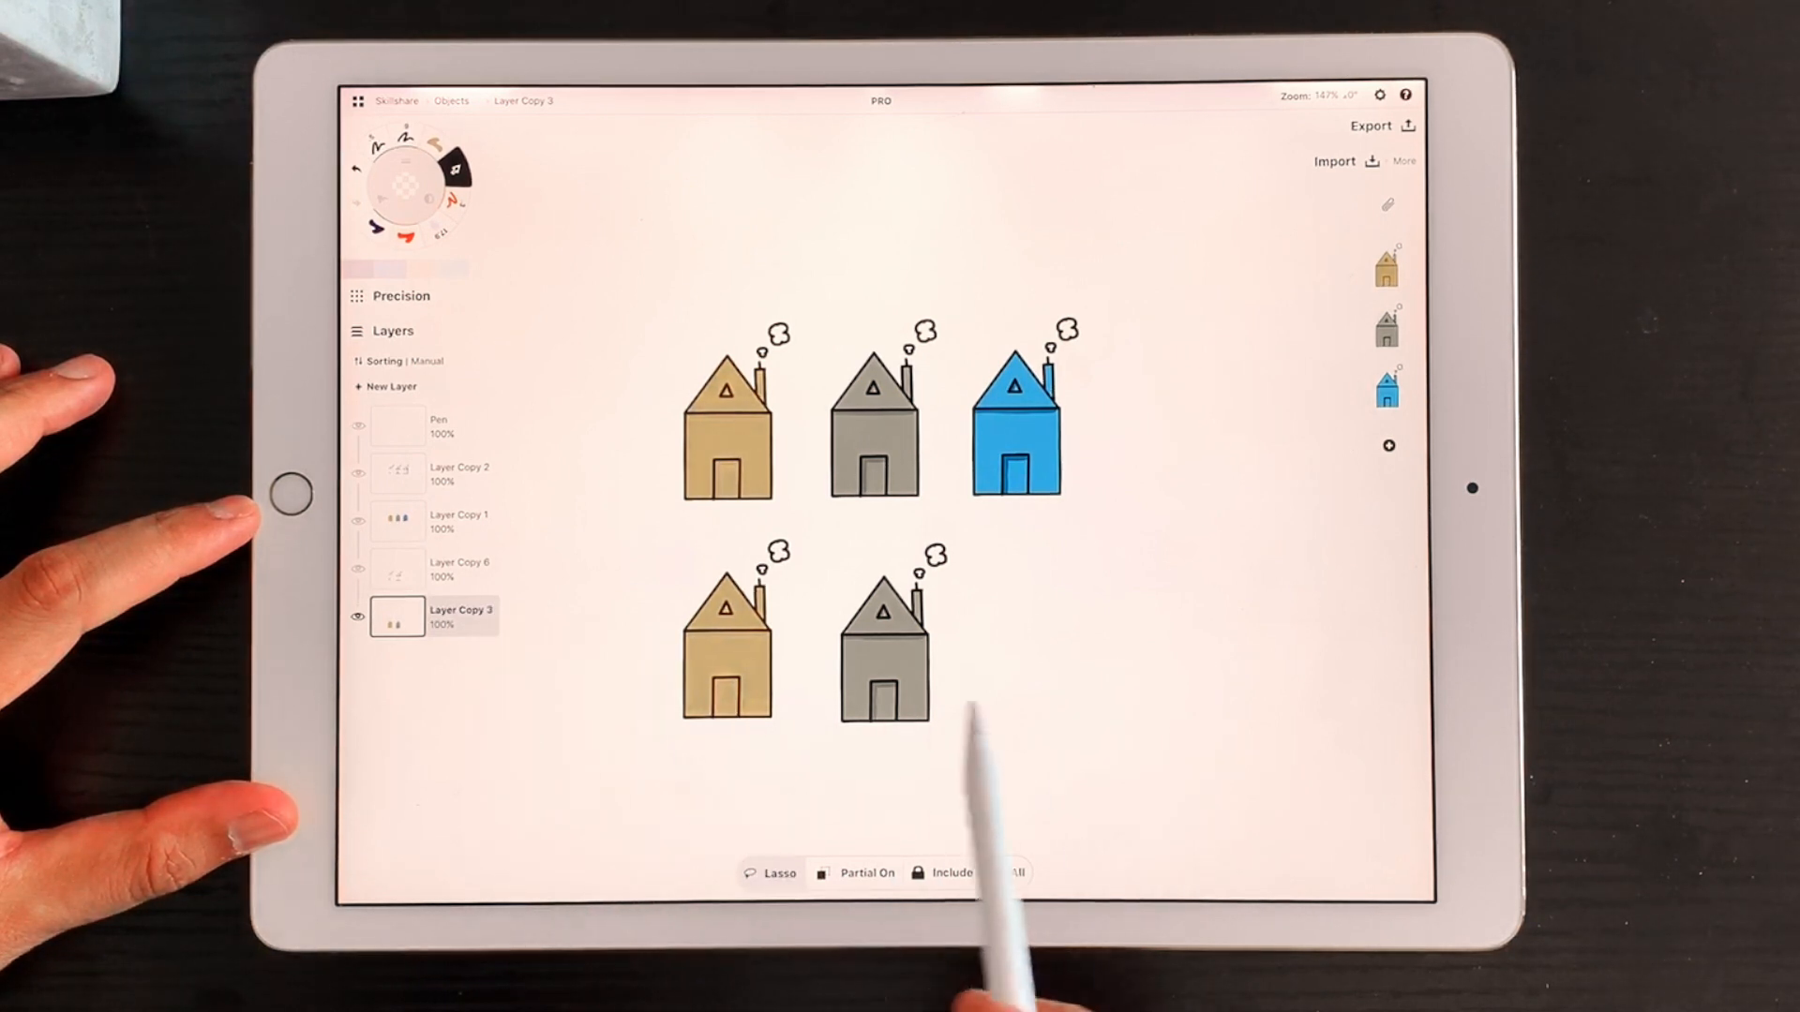
scroll("down", 3)
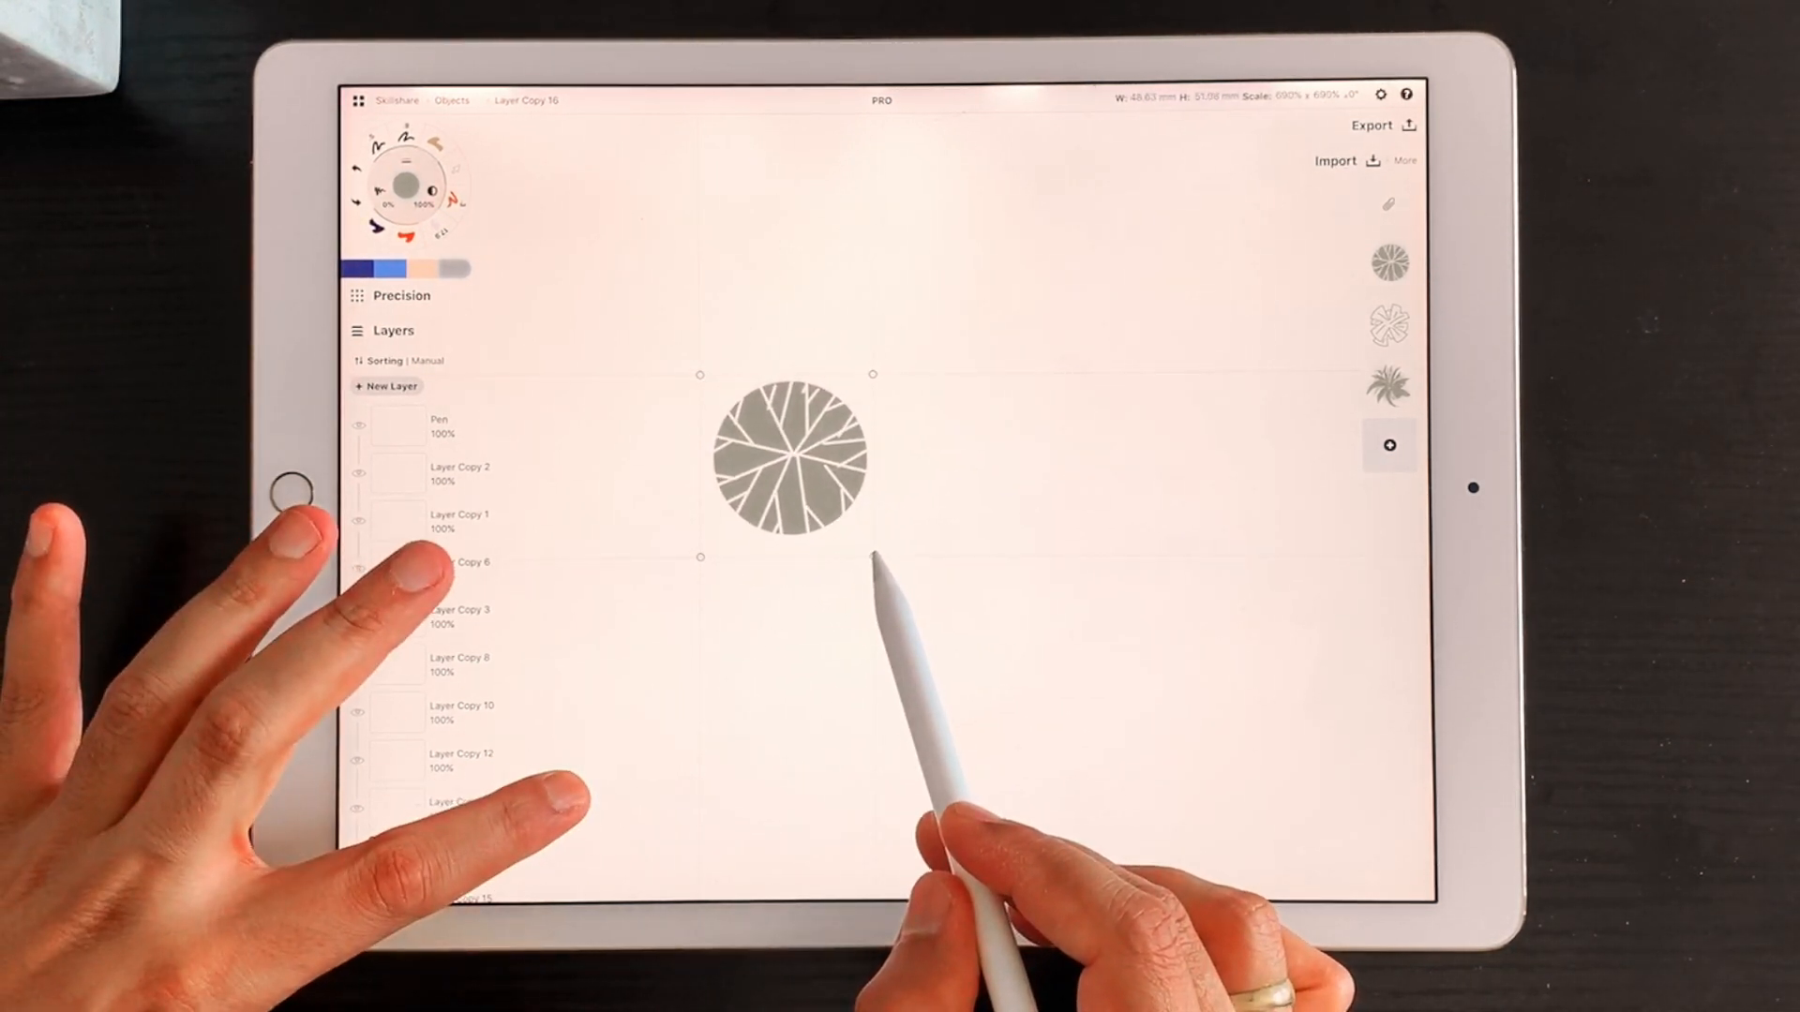
Step: Drop the round grey plant symbol on the canvas and show its action bar
left_click(790, 459)
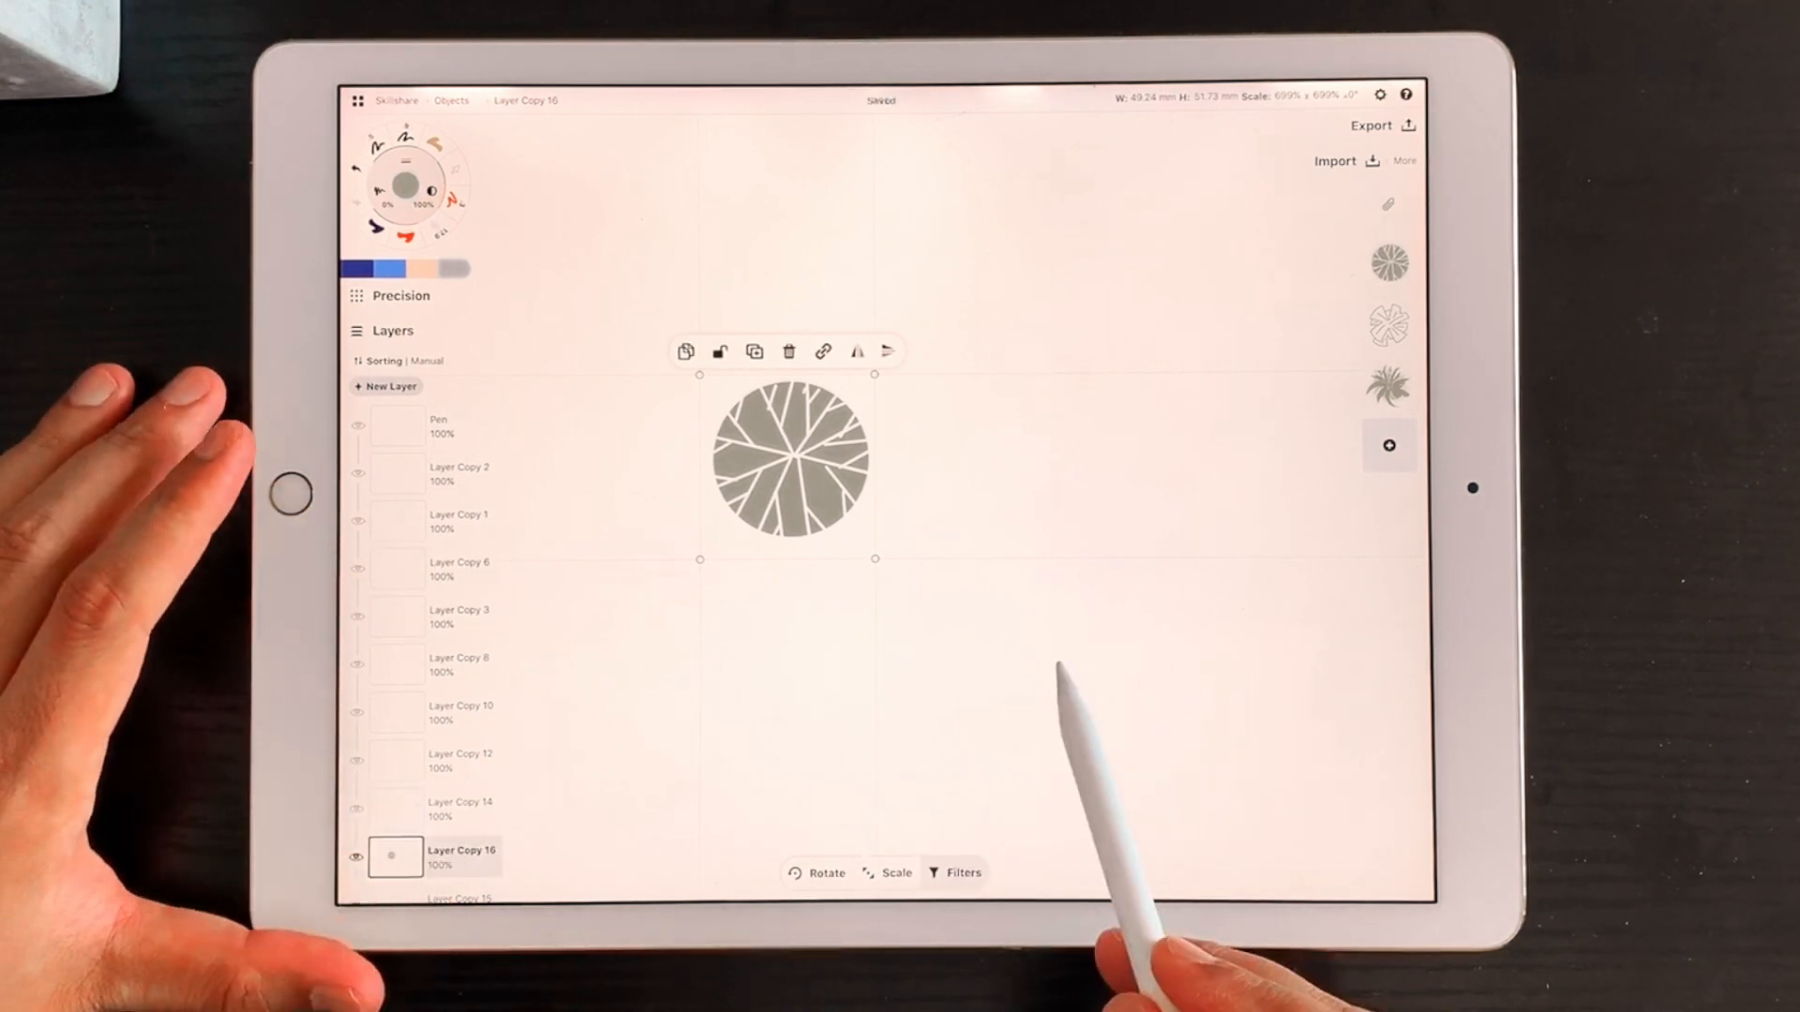